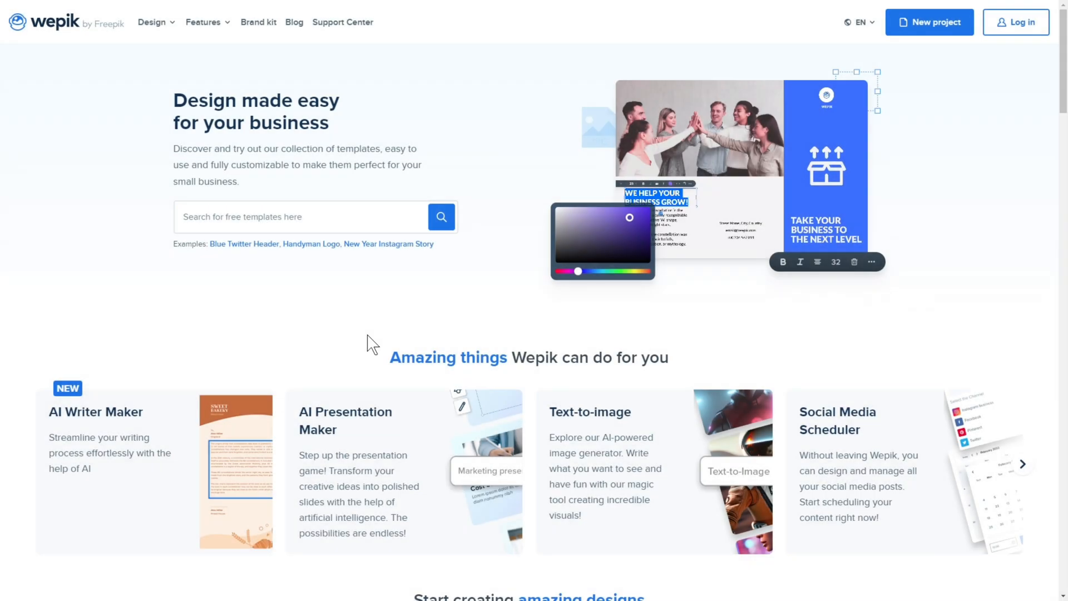
Step: Search the template library for 'logo' and show the Logos results
{"action": "scroll", "scroll_direction": "down", "scroll_amount": 3}
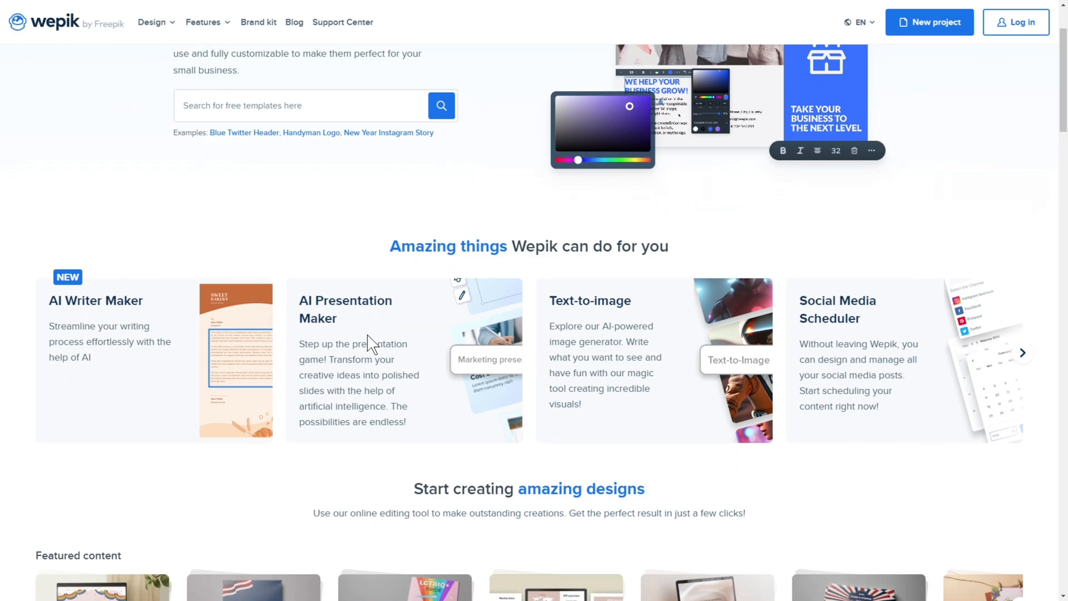
{"action": "scroll", "scroll_direction": "down", "scroll_amount": 3}
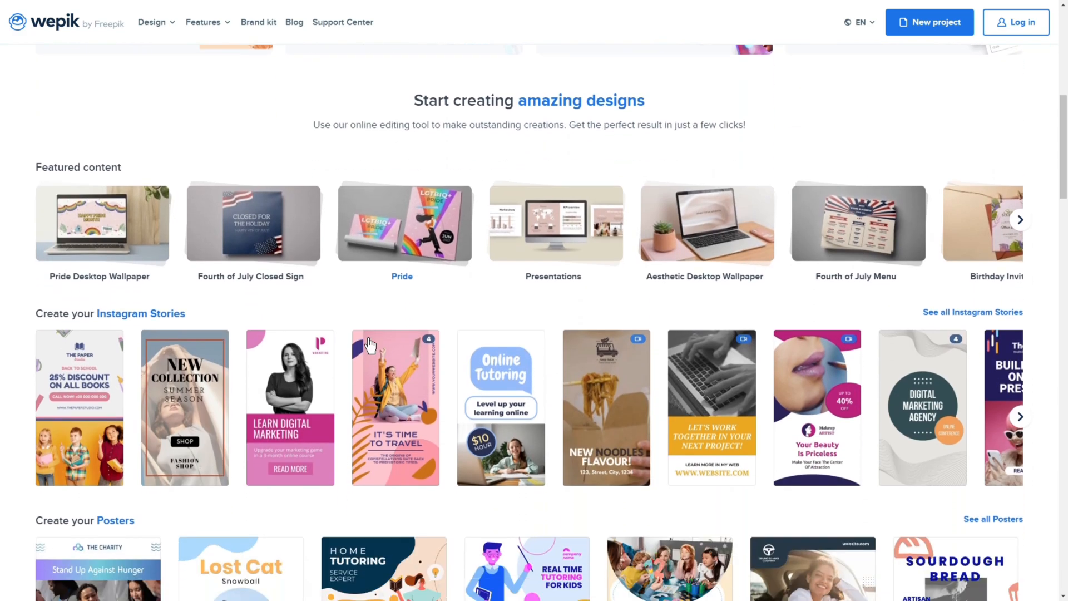
{"action": "scroll", "scroll_direction": "down", "scroll_amount": 3}
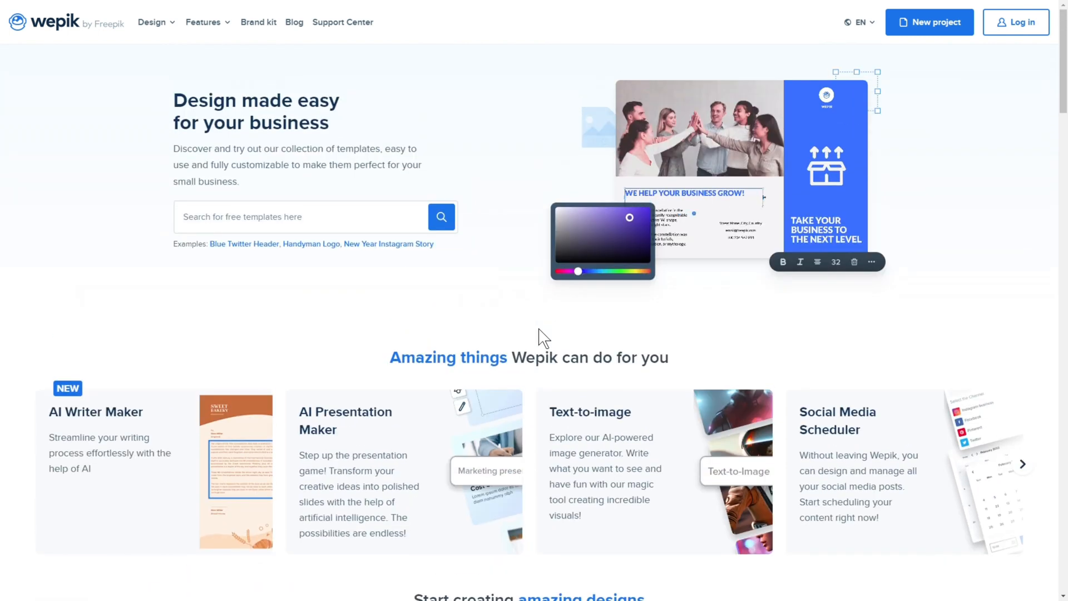
{"action": "type", "text": "logo"}
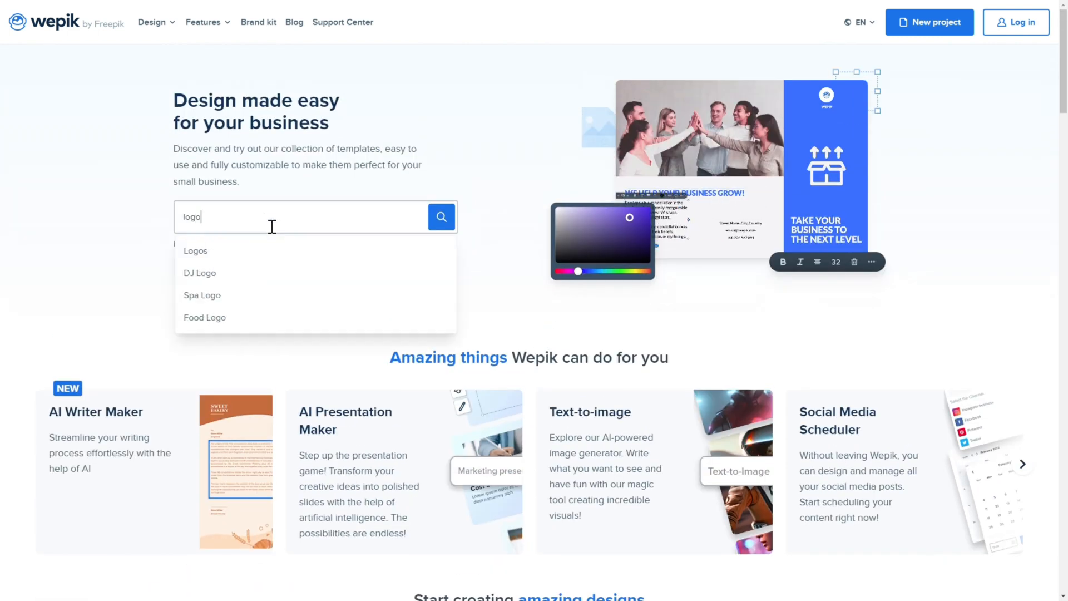
{"action": "left_click", "coordinate": [196, 250]}
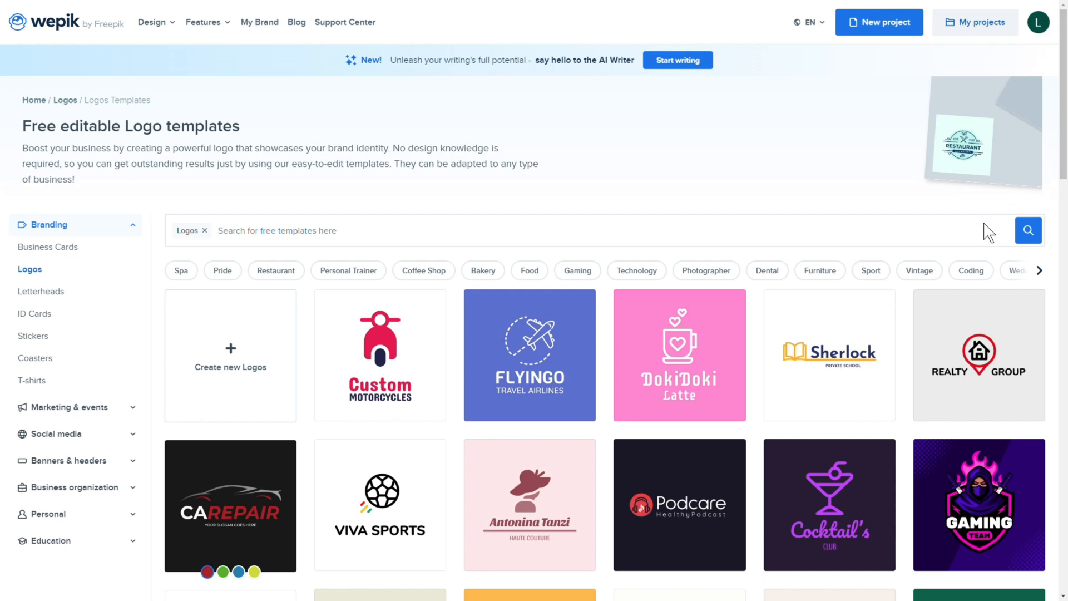
Step: Filter the logos to Photographer designs and pick the Diana Michael template
{"action": "scroll", "scroll_direction": "down", "scroll_amount": 3}
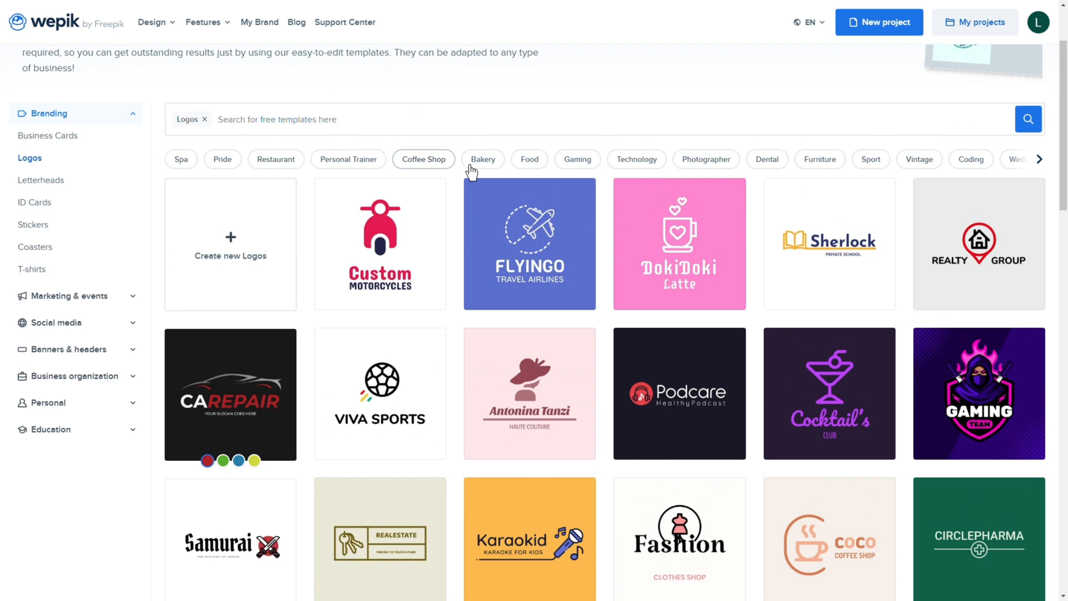
{"action": "left_click", "coordinate": [706, 159]}
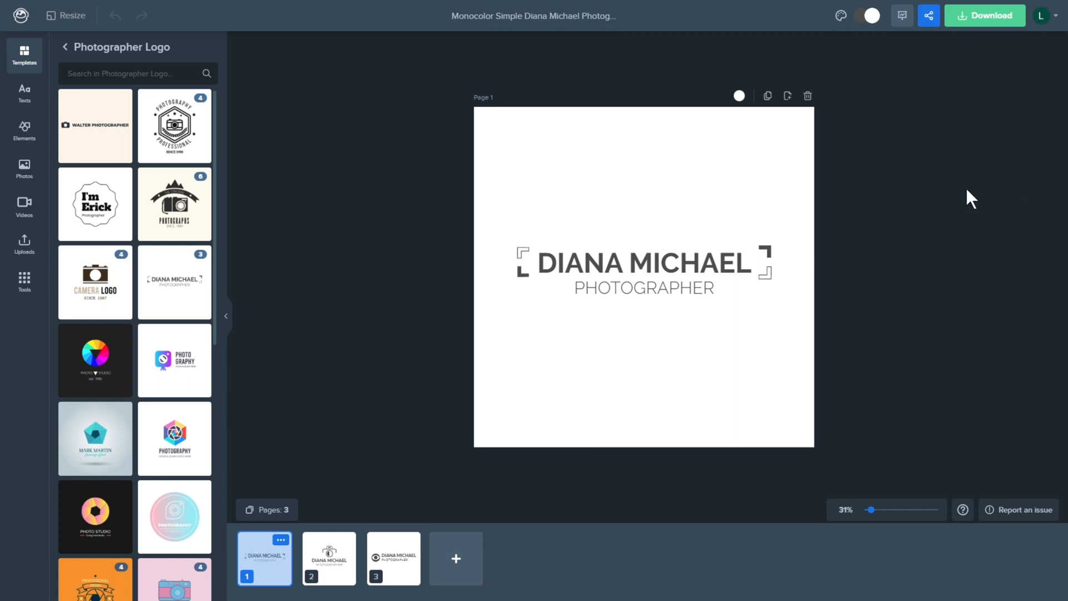
Step: Download the photographer logo as a PNG without background
{"action": "left_click", "coordinate": [984, 15]}
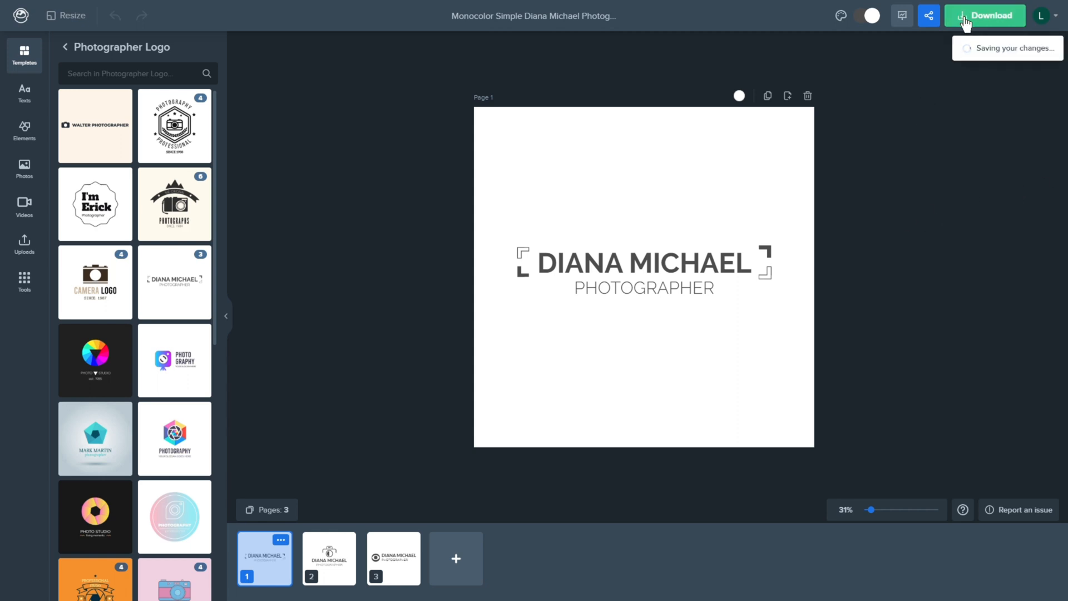
{"action": "left_click", "coordinate": [985, 15]}
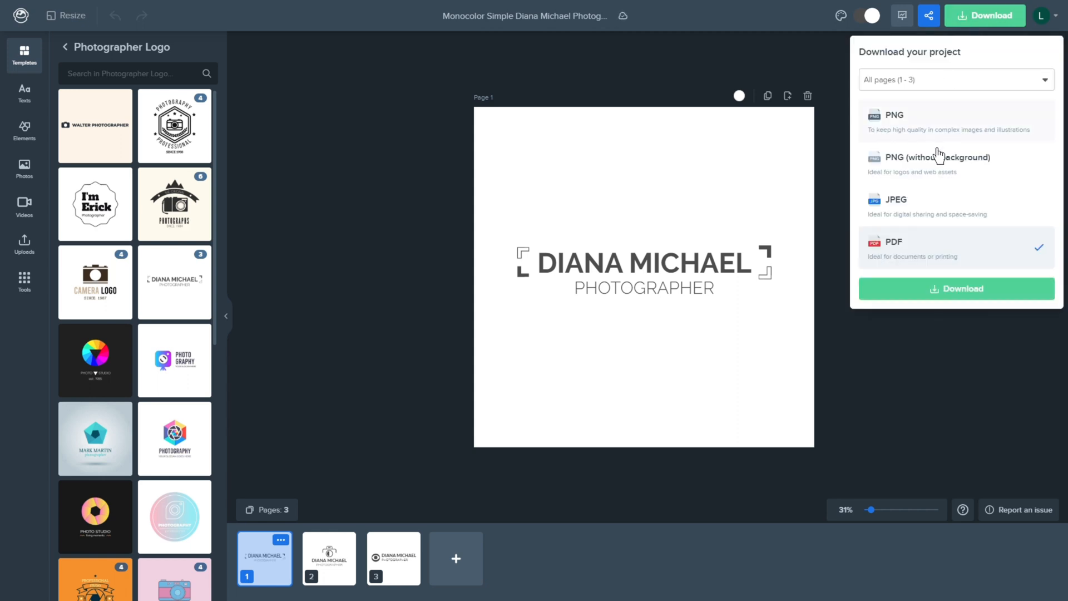
{"action": "left_click", "coordinate": [955, 288]}
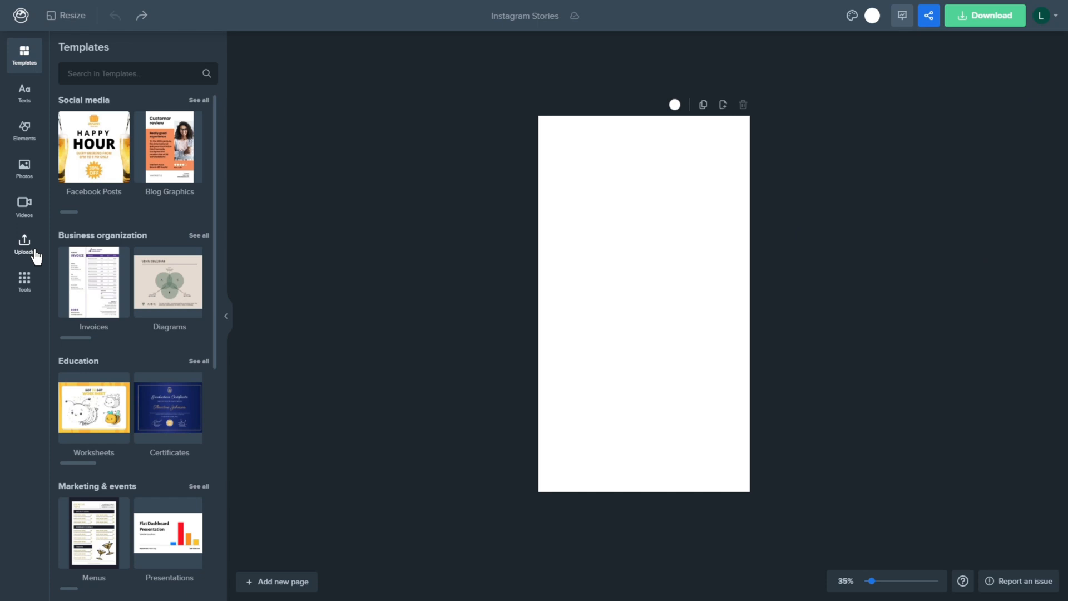
Step: Add the uploaded seated-woman photo as background and place the logo over it
{"action": "left_click", "coordinate": [24, 245]}
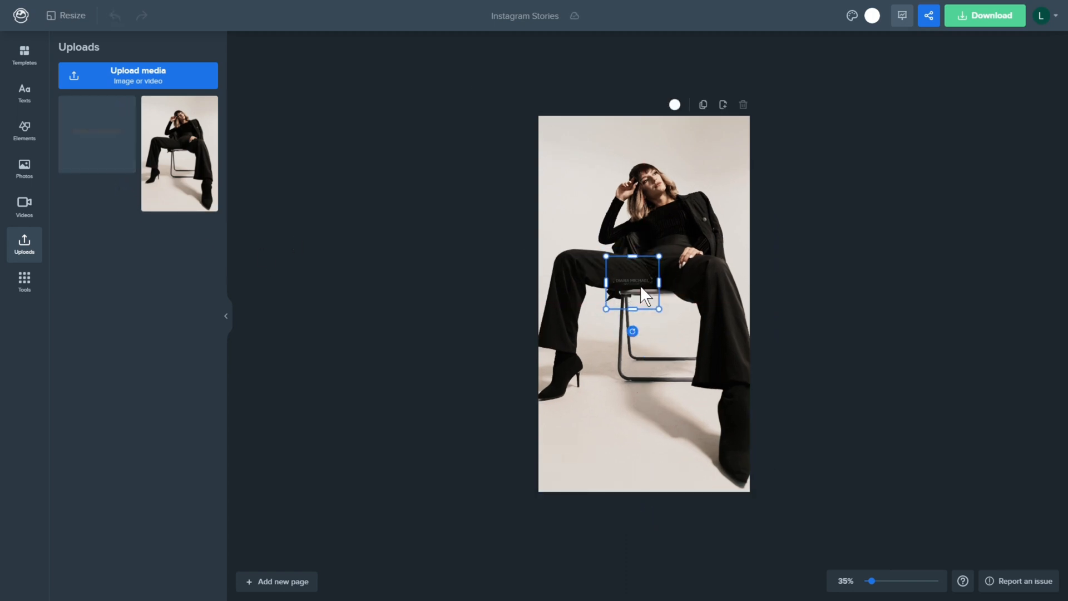
{"action": "left_click_drag", "start_coordinate": [630, 281], "coordinate": [566, 144]}
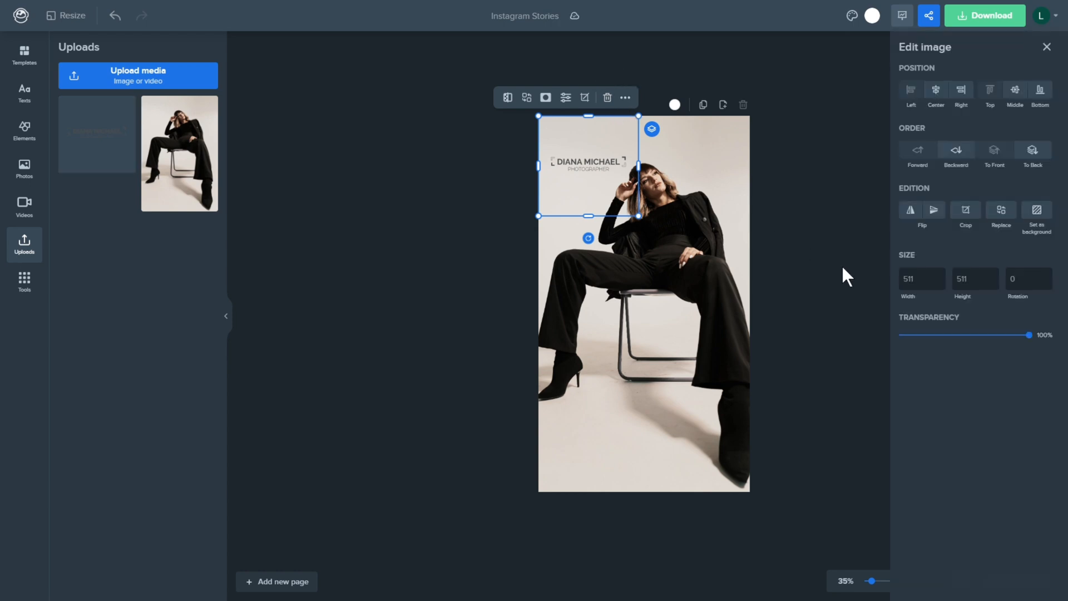
Step: Lower the logo's transparency to about 54%
{"action": "left_click_drag", "start_coordinate": [1027, 335], "coordinate": [991, 335]}
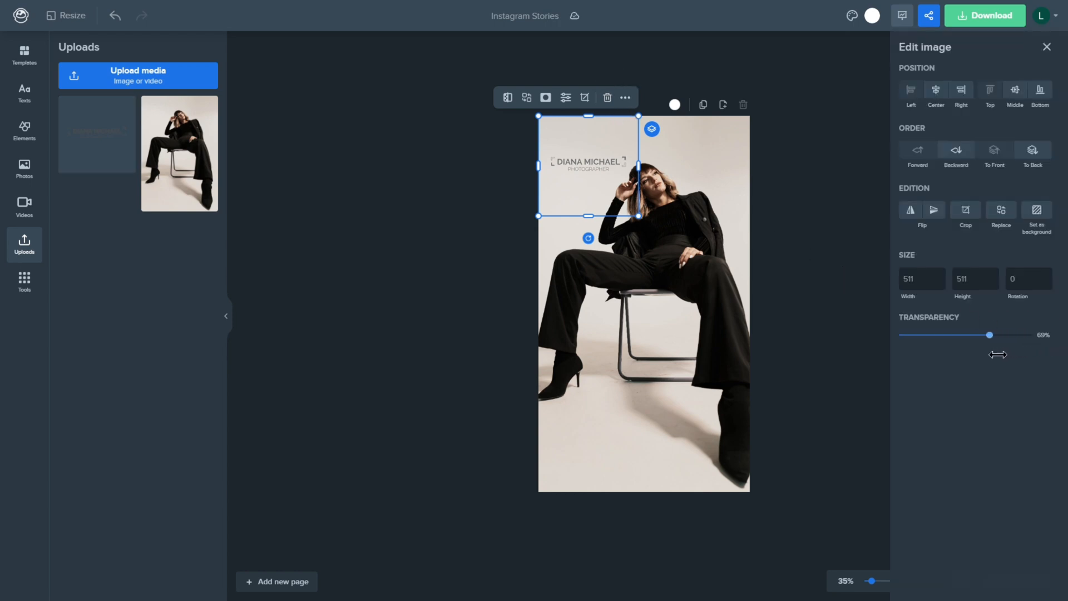
{"action": "left_click_drag", "start_coordinate": [989, 335], "coordinate": [973, 335]}
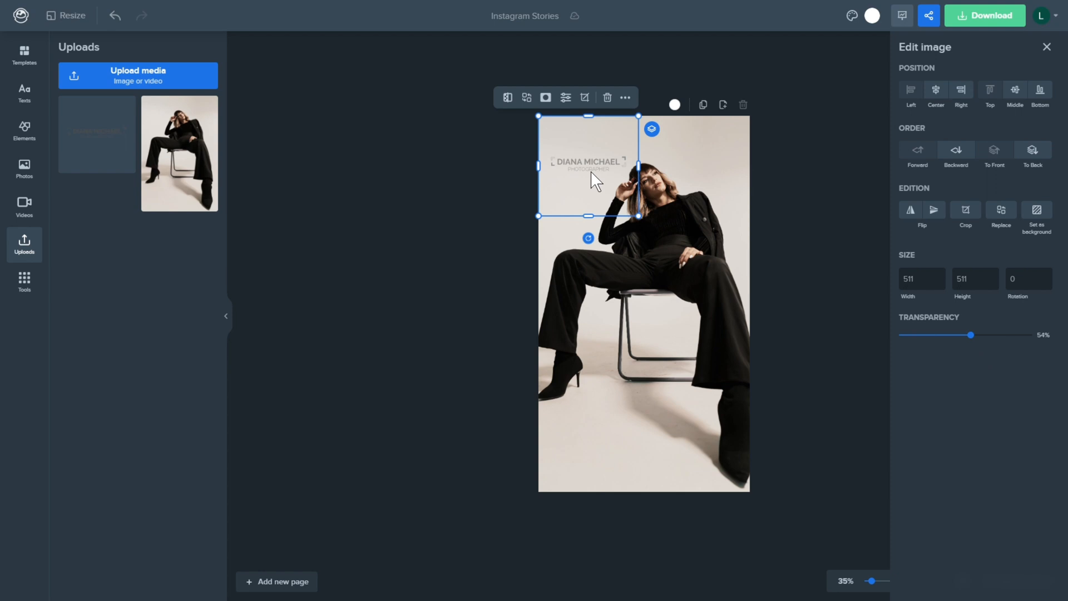
Step: Duplicate the faded logo and arrange copies in rows down the whole photo
{"action": "left_click", "coordinate": [702, 104]}
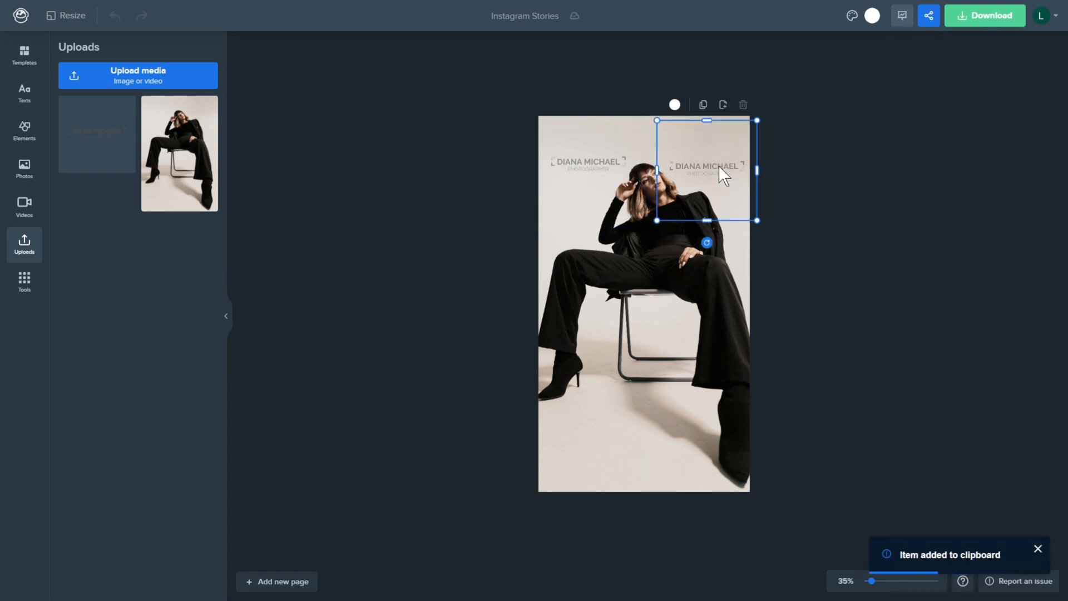
{"action": "left_click_drag", "start_coordinate": [705, 170], "coordinate": [620, 167]}
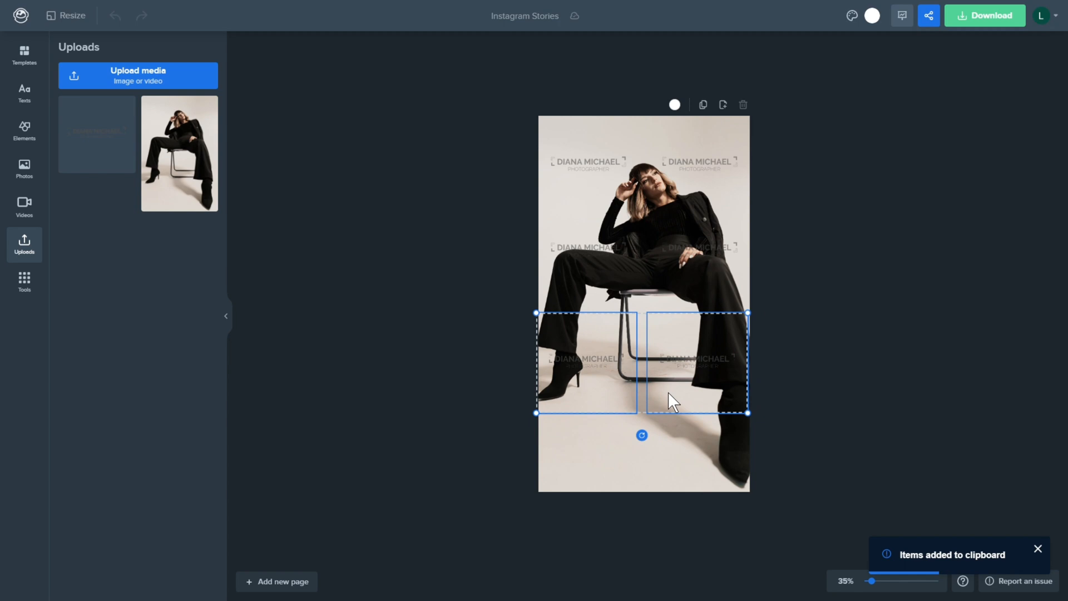
{"action": "left_click_drag", "start_coordinate": [671, 399], "coordinate": [697, 379]}
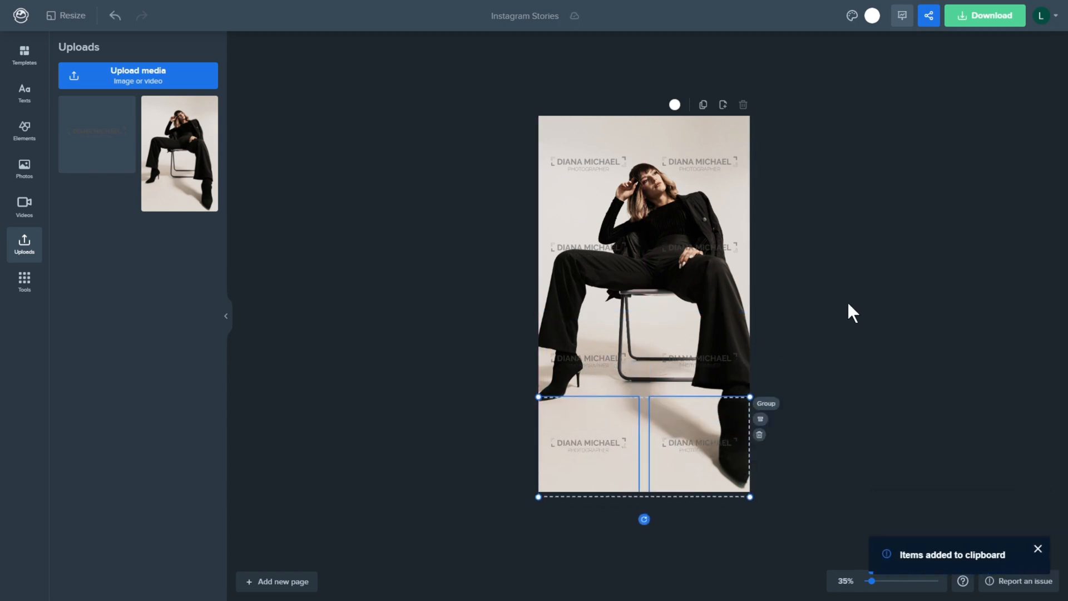
Step: Download the finished story as a PNG
{"action": "left_click", "coordinate": [985, 15]}
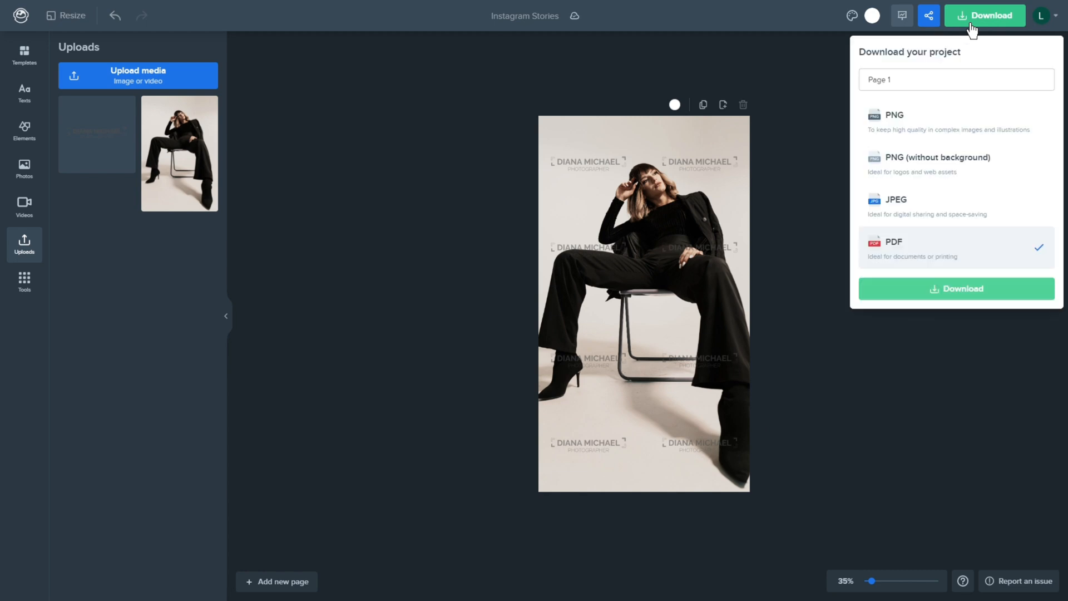
{"action": "left_click", "coordinate": [955, 288]}
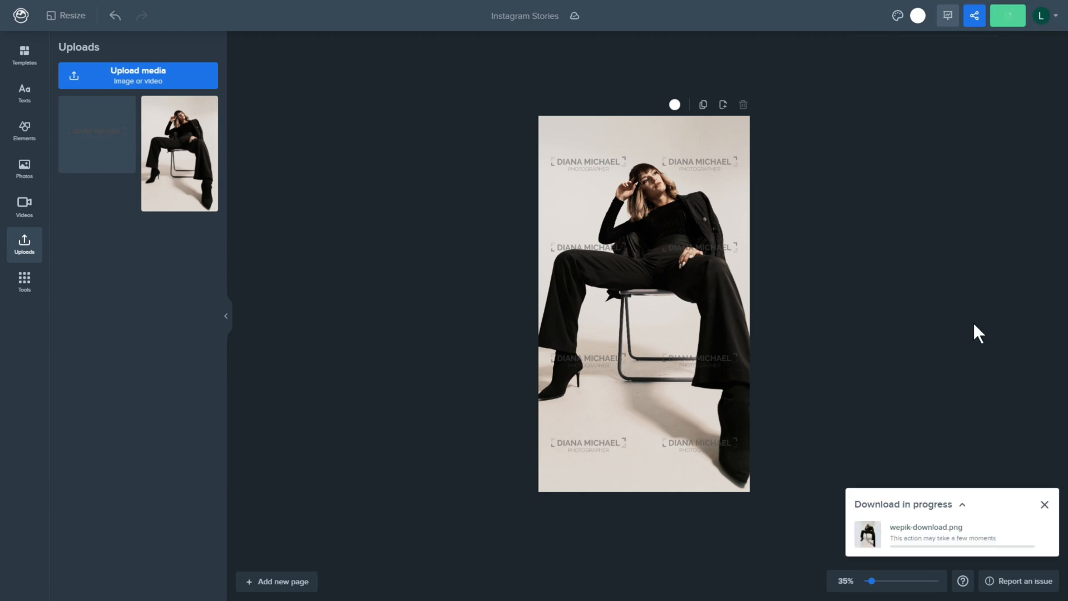